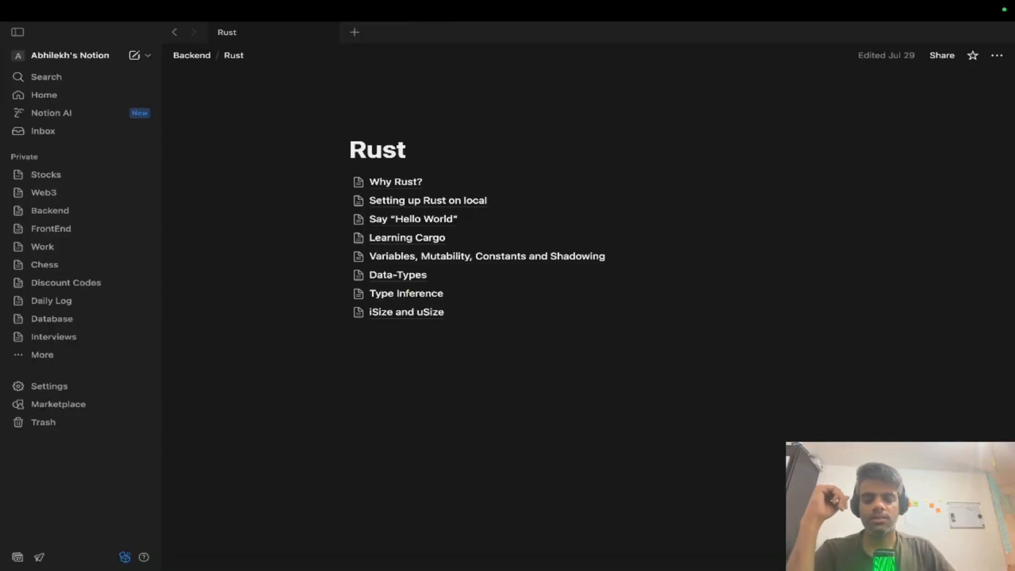
pyautogui.moveTo(406, 311)
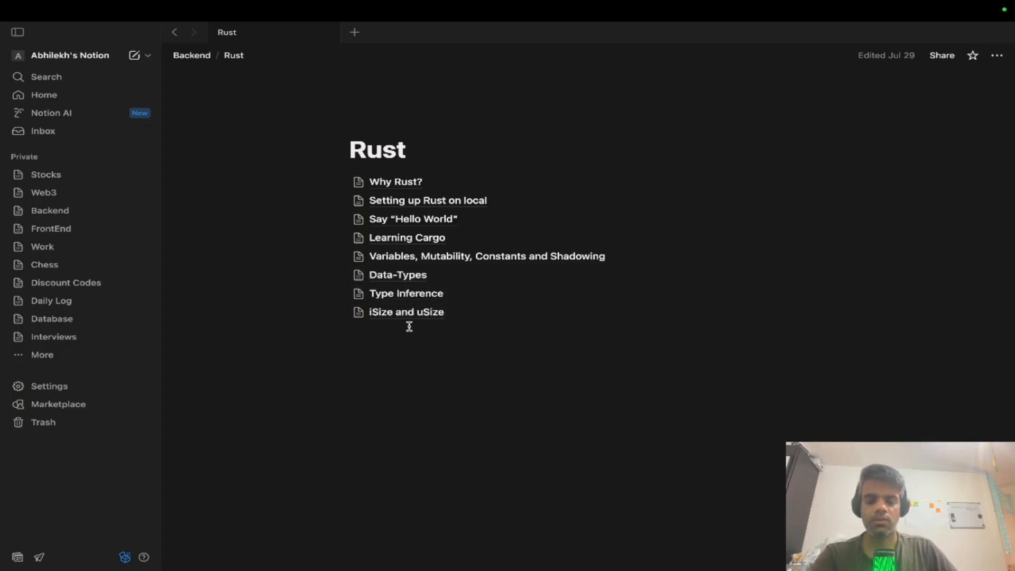
pyautogui.moveTo(218, 277)
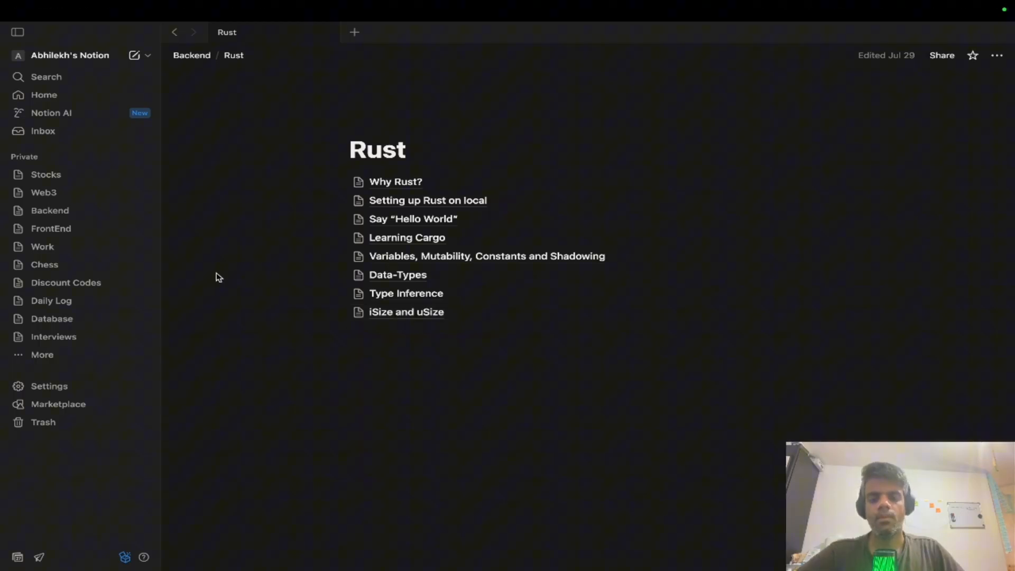
# Step: Open the iSize and uSize page and highlight the isize and usize intro and bullets
pyautogui.click(406, 311)
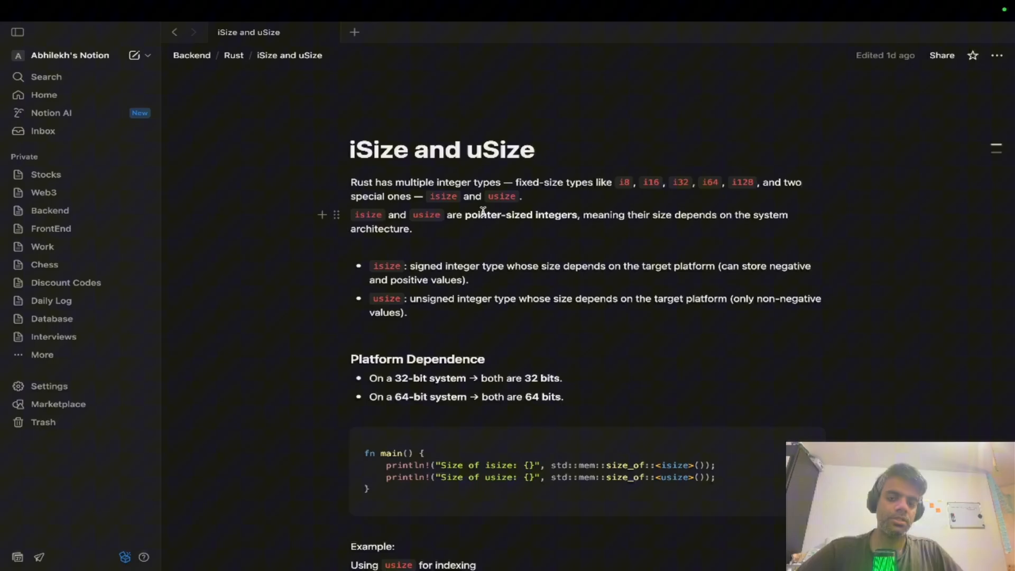
pyautogui.moveTo(516, 181); pyautogui.dragTo(592, 182)
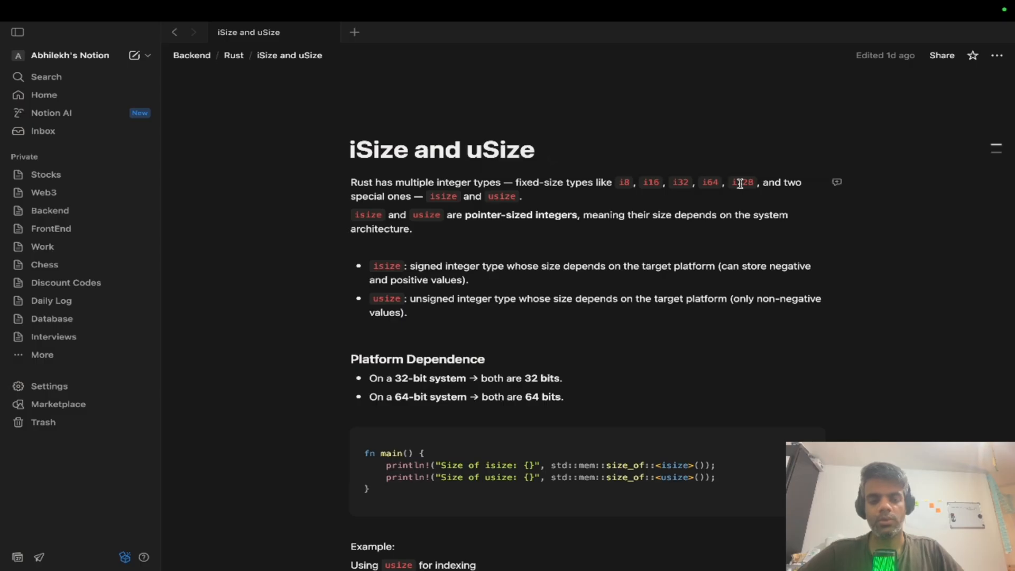
pyautogui.moveTo(434, 201)
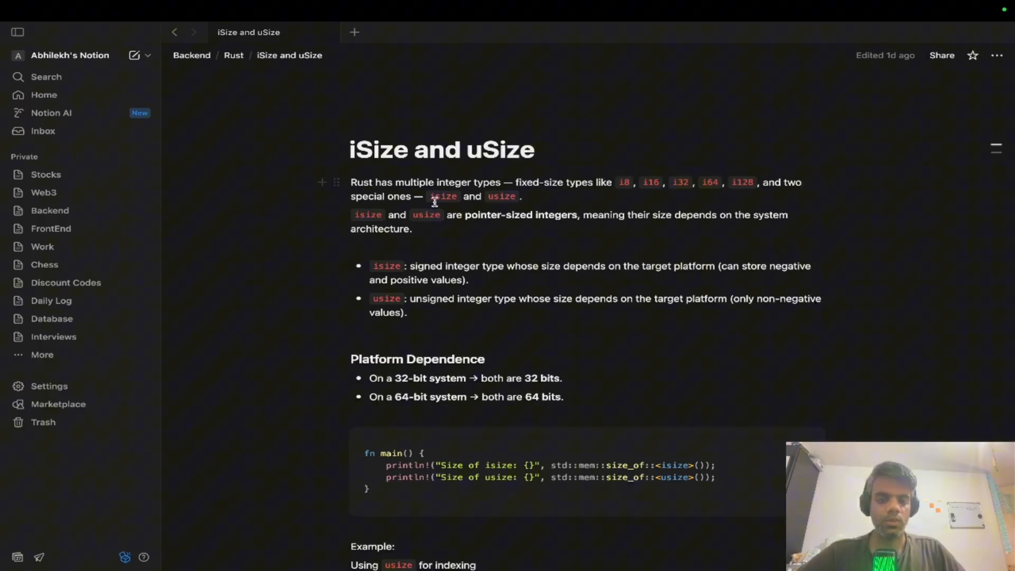
pyautogui.moveTo(427, 182); pyautogui.dragTo(511, 196)
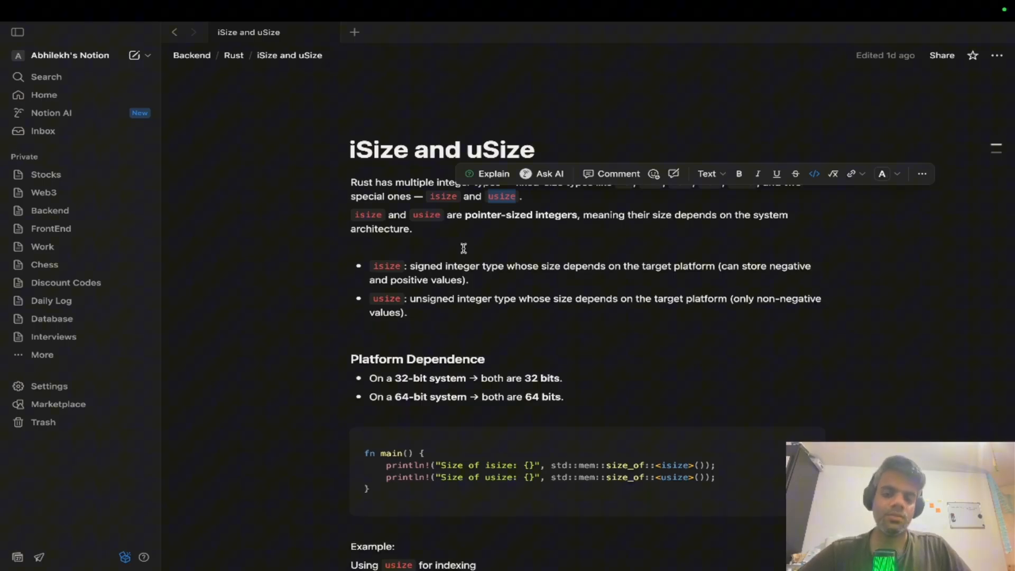
pyautogui.moveTo(622, 217)
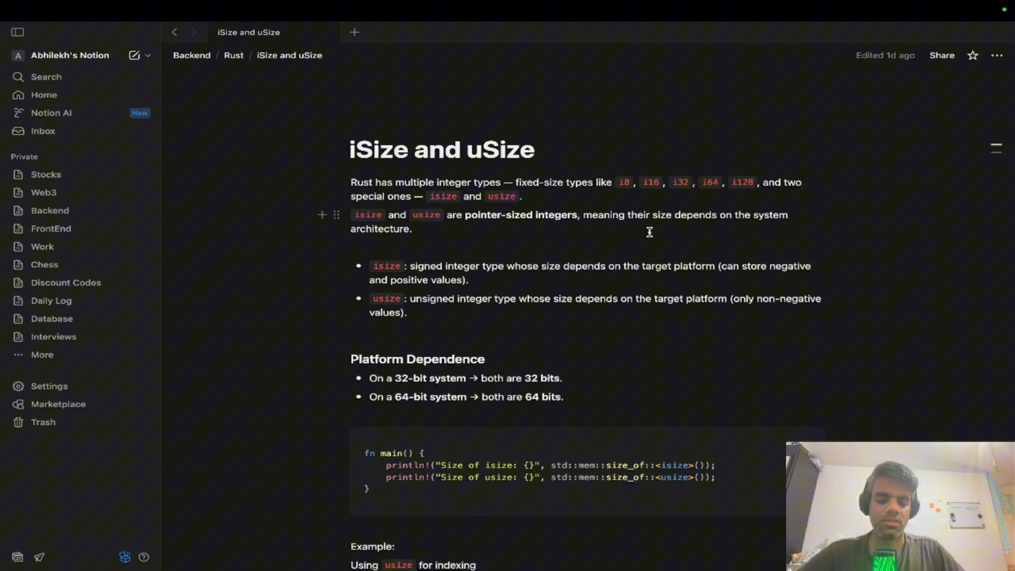
pyautogui.moveTo(424, 232)
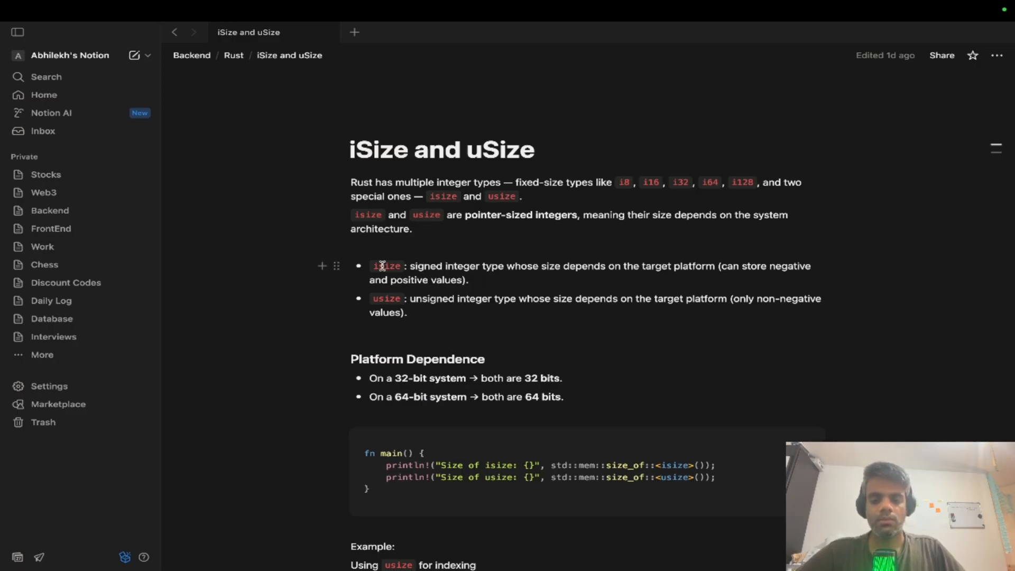
pyautogui.moveTo(374, 265); pyautogui.dragTo(406, 313)
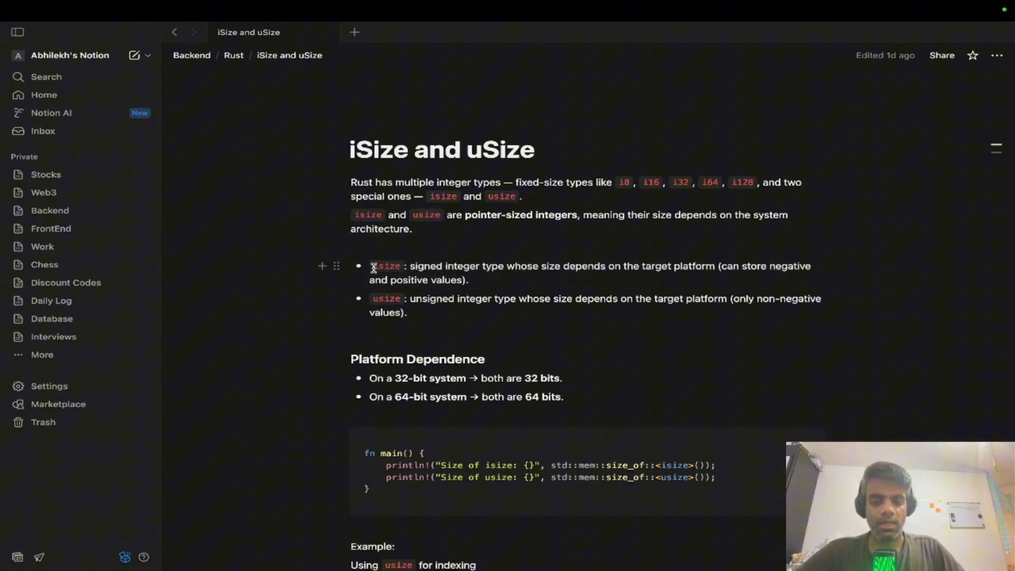
pyautogui.moveTo(411, 266); pyautogui.dragTo(504, 266)
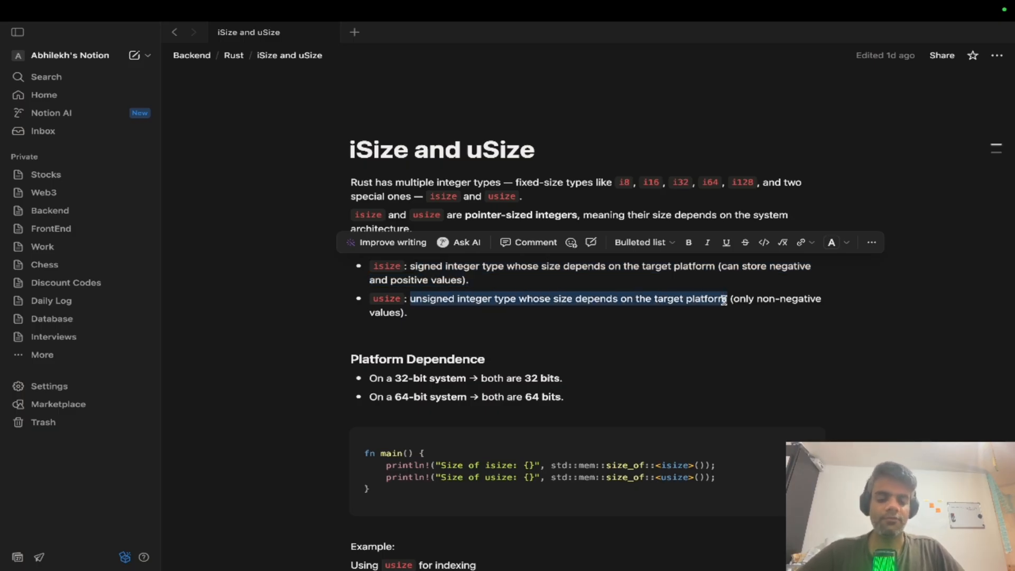
pyautogui.click(407, 313)
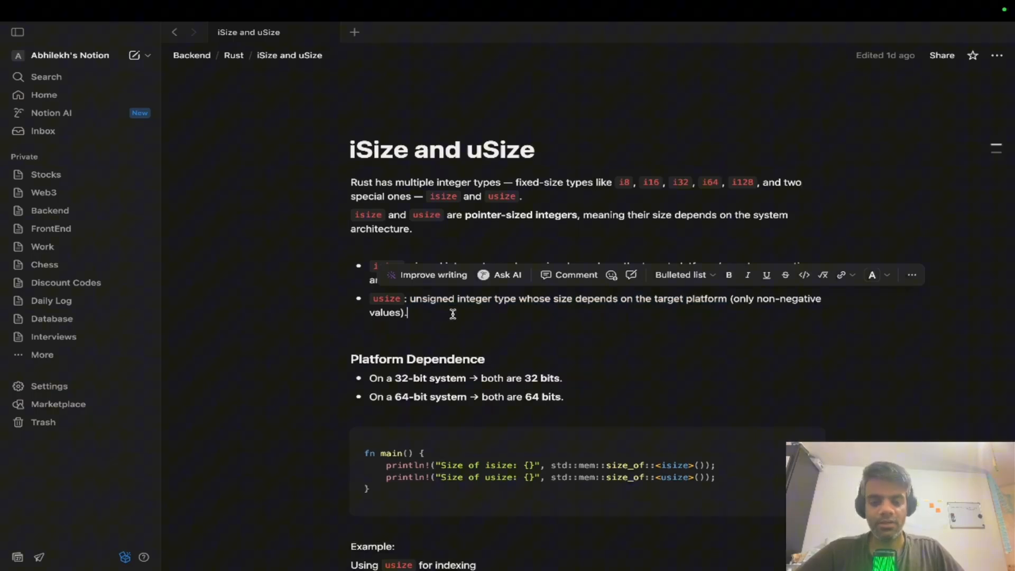
pyautogui.scroll(-3)
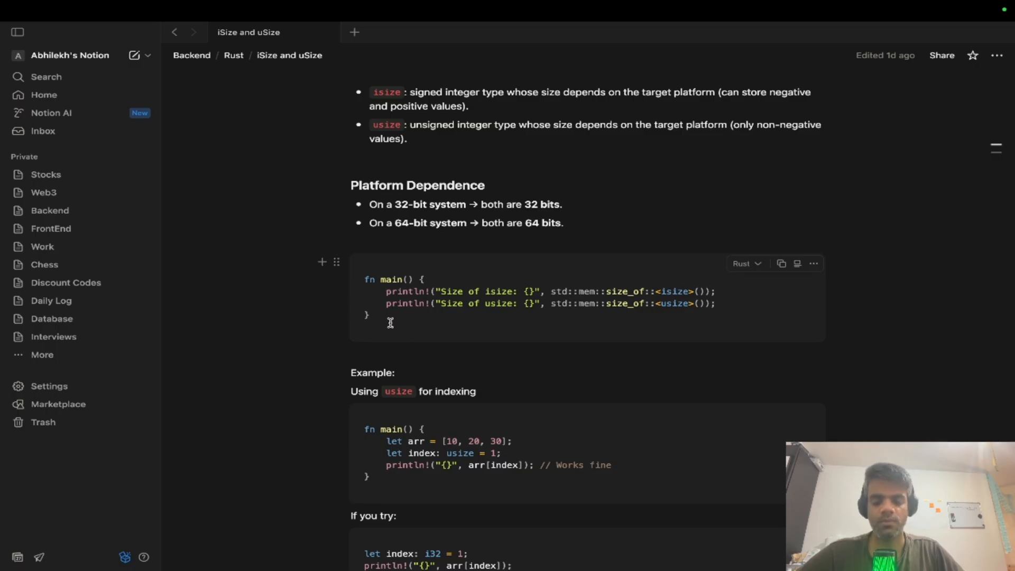
pyautogui.moveTo(385, 291); pyautogui.dragTo(716, 303)
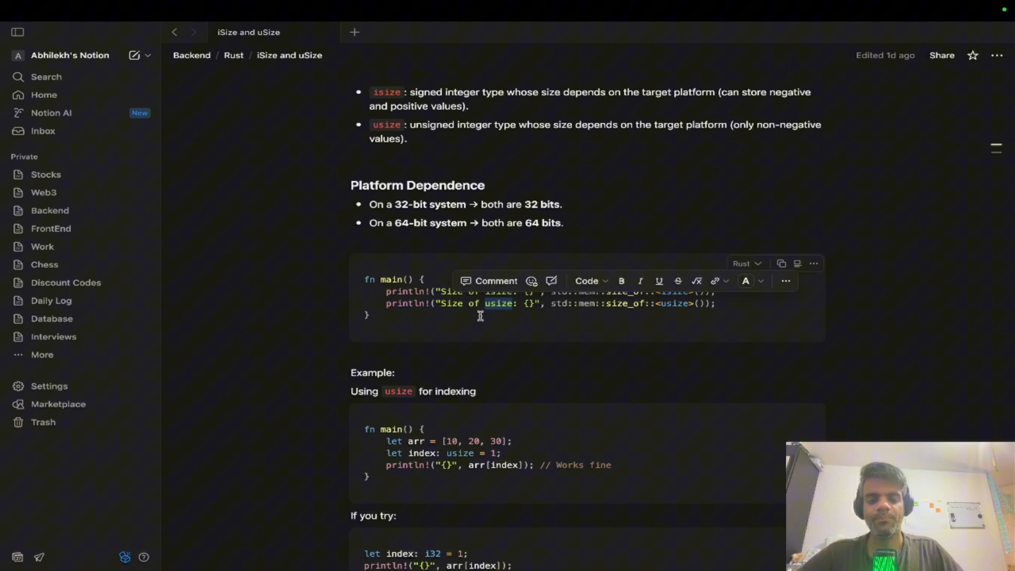
pyautogui.moveTo(365, 279); pyautogui.dragTo(712, 303)
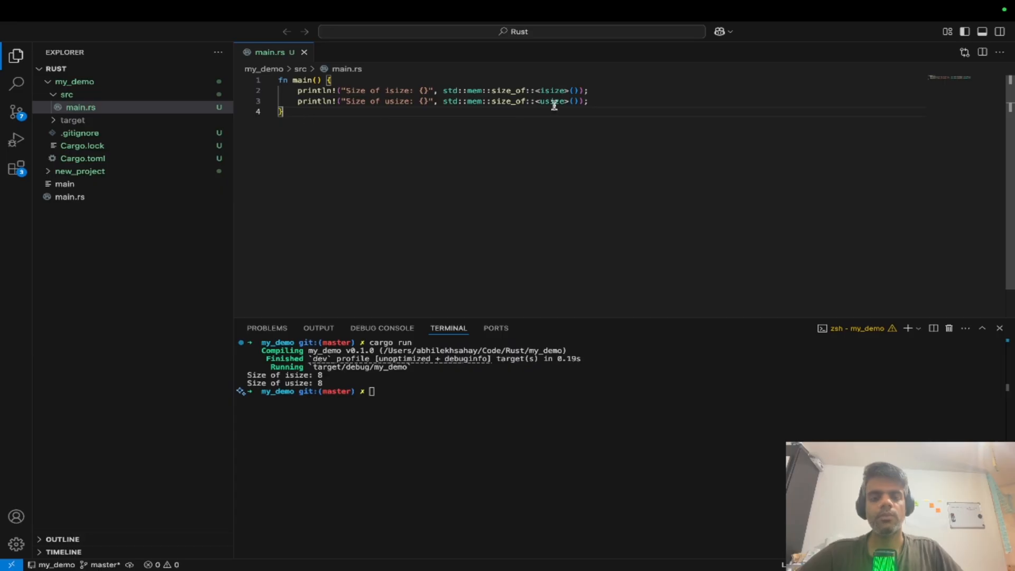
# Step: Highlight usize in main.rs's second print line, then clear the selection
pyautogui.doubleClick(498, 91)
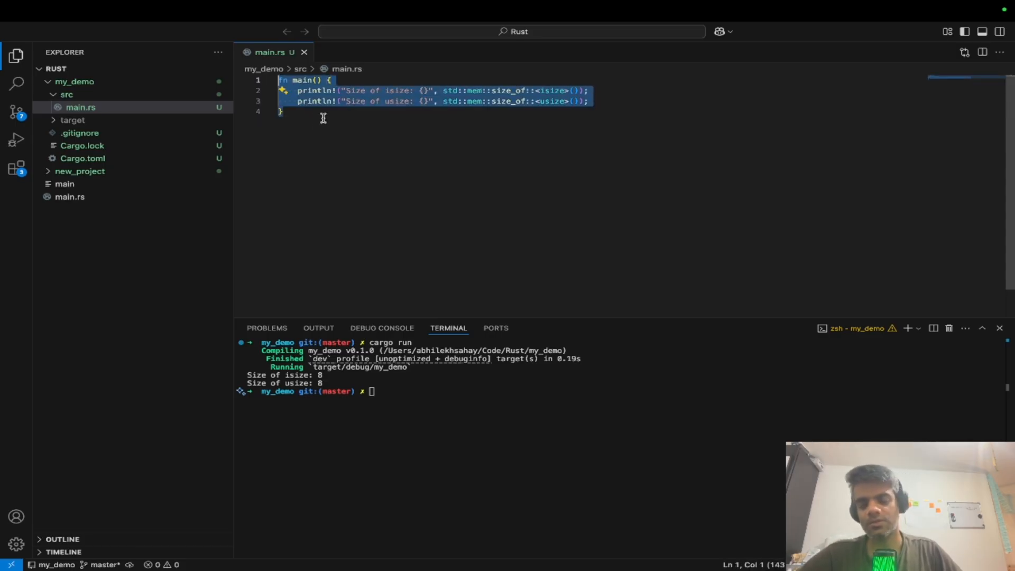
pyautogui.click(542, 456)
pyautogui.write('cargo run')
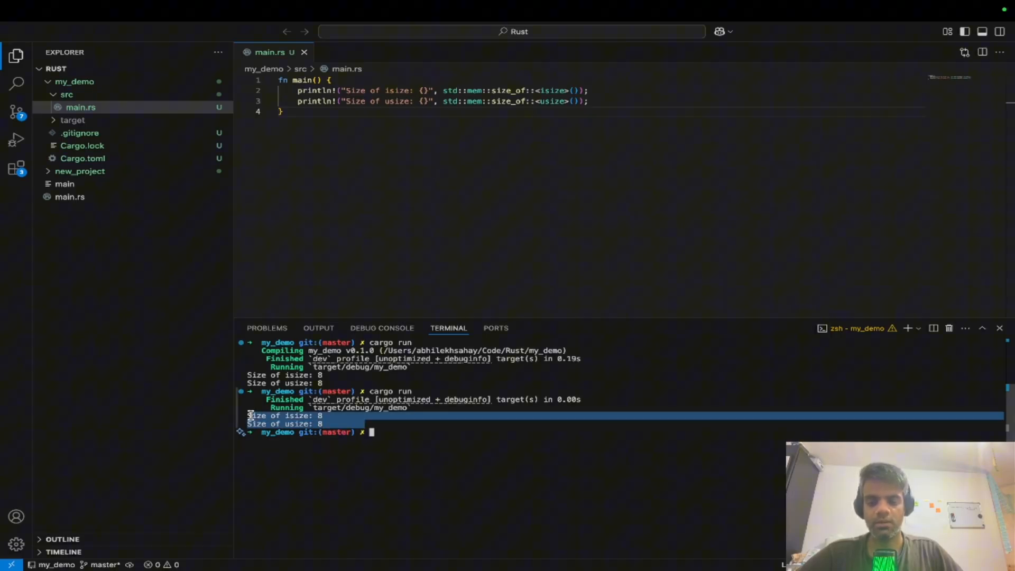
pyautogui.moveTo(404, 177)
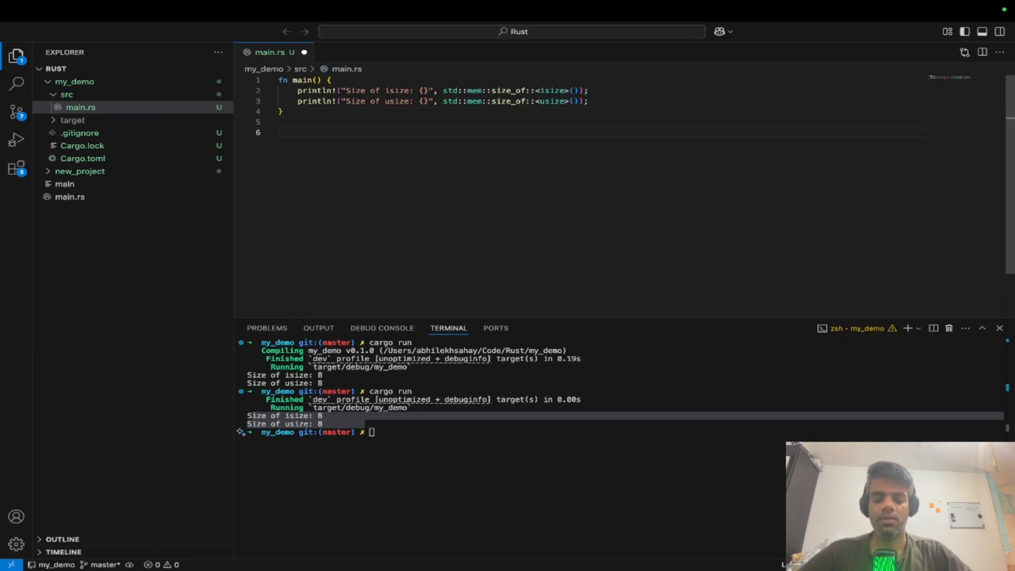
# Step: Type byte-conversion notes in main.rs: 8 bits, 1024 bytes, 1 kb = 1024
pyautogui.write('8 b')
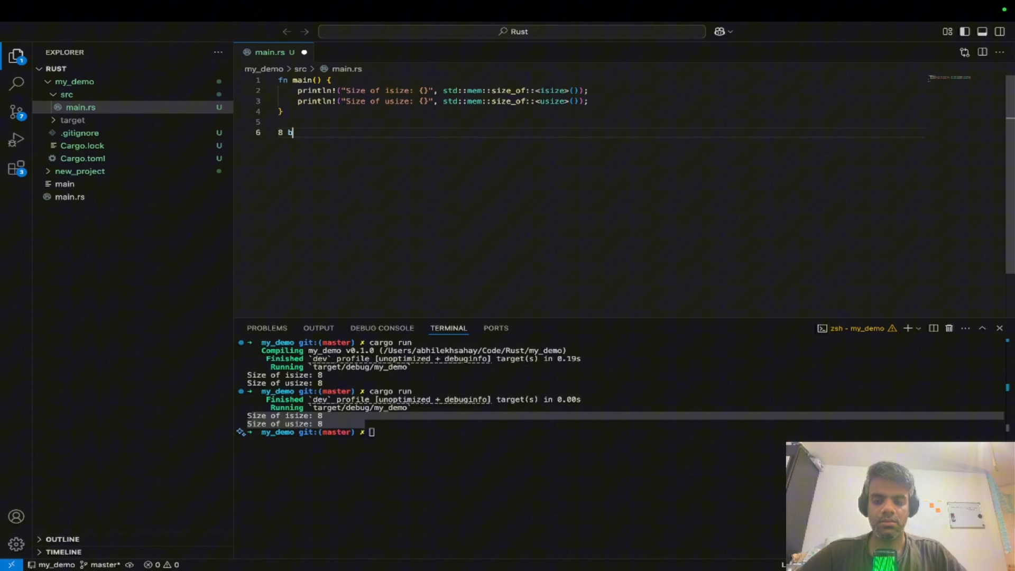
pyautogui.write('its = 1 byte')
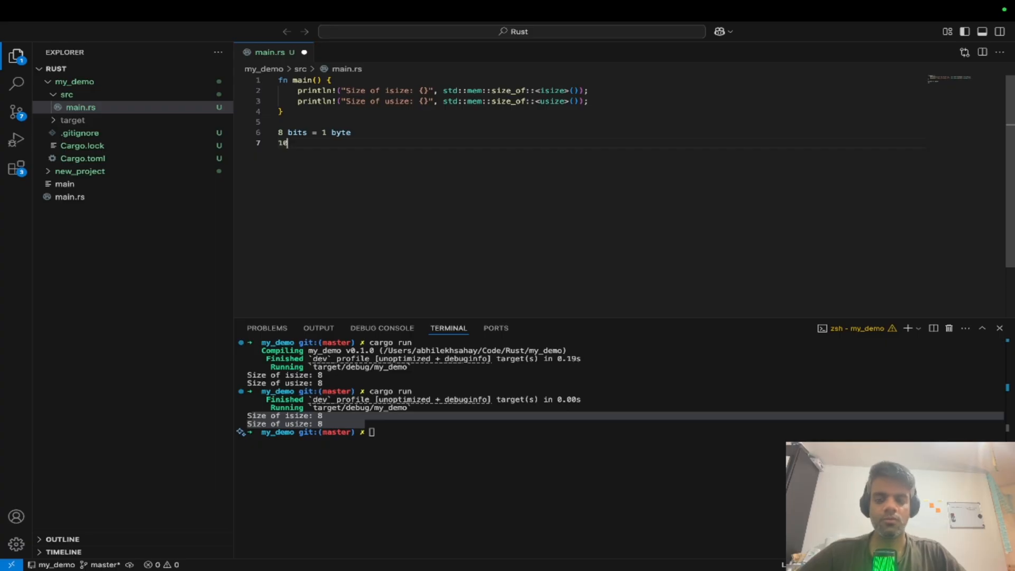
pyautogui.write('024 bu')
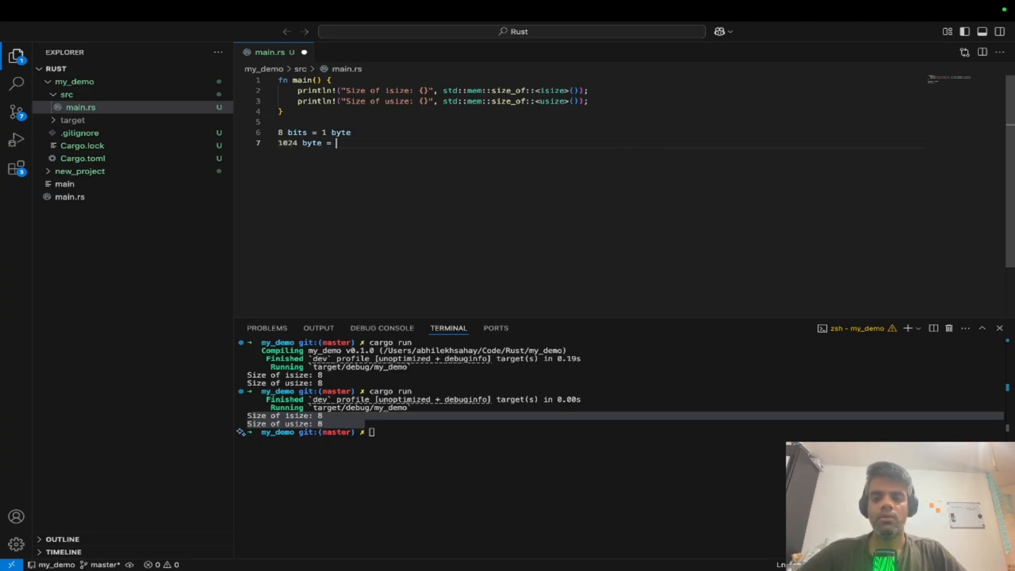
pyautogui.write('1 kb')
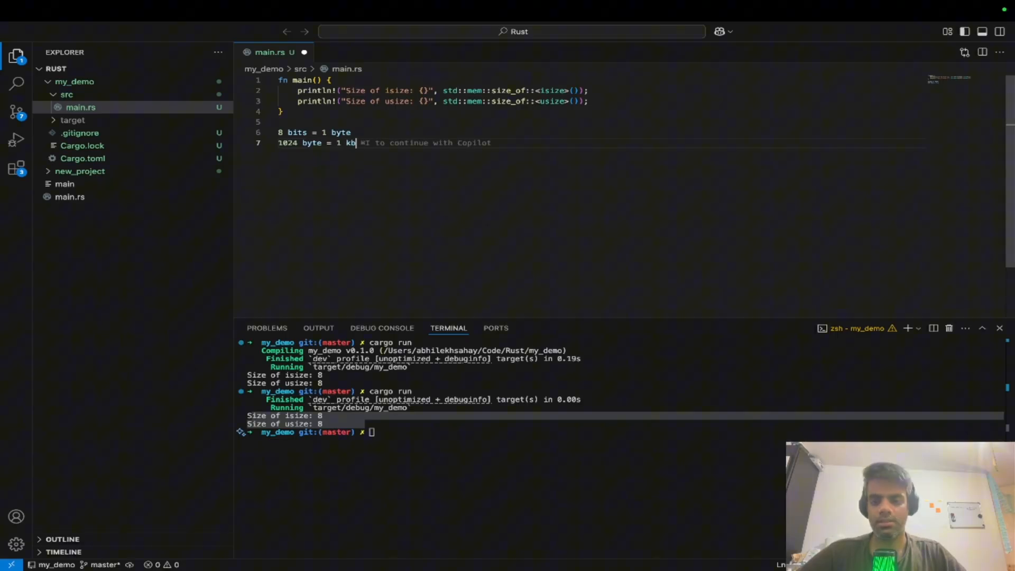
pyautogui.write('1024 kb = 1 mb')
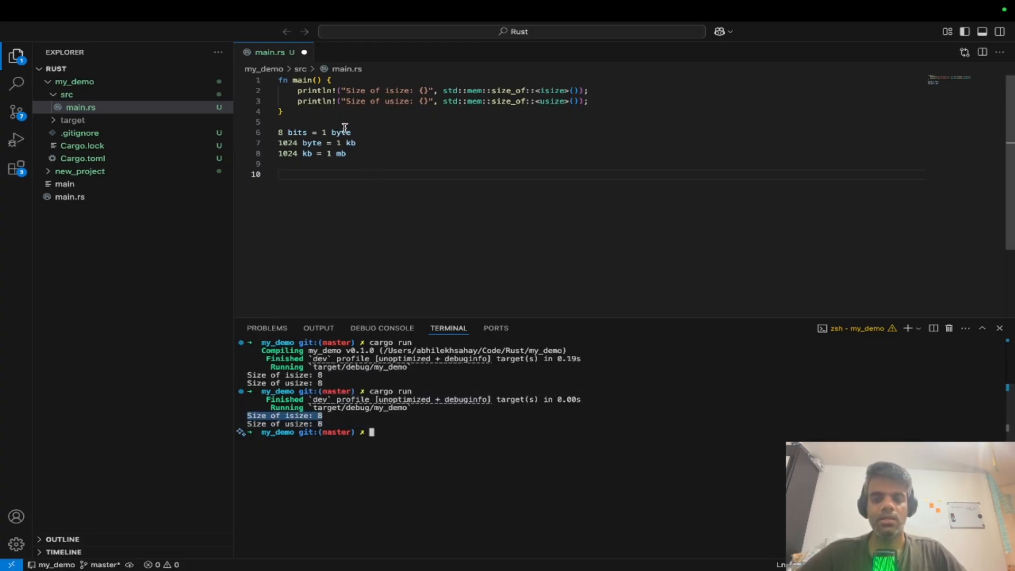
# Step: Add the note '8 * 8 = 64 bits' on the blank line below the conversions
pyautogui.doubleClick(335, 133)
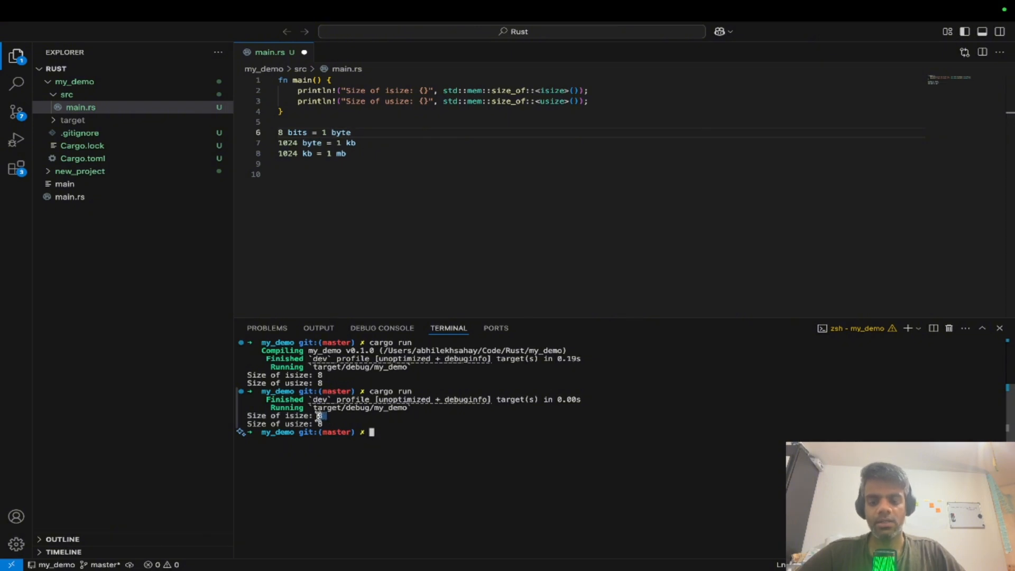
pyautogui.click(359, 160)
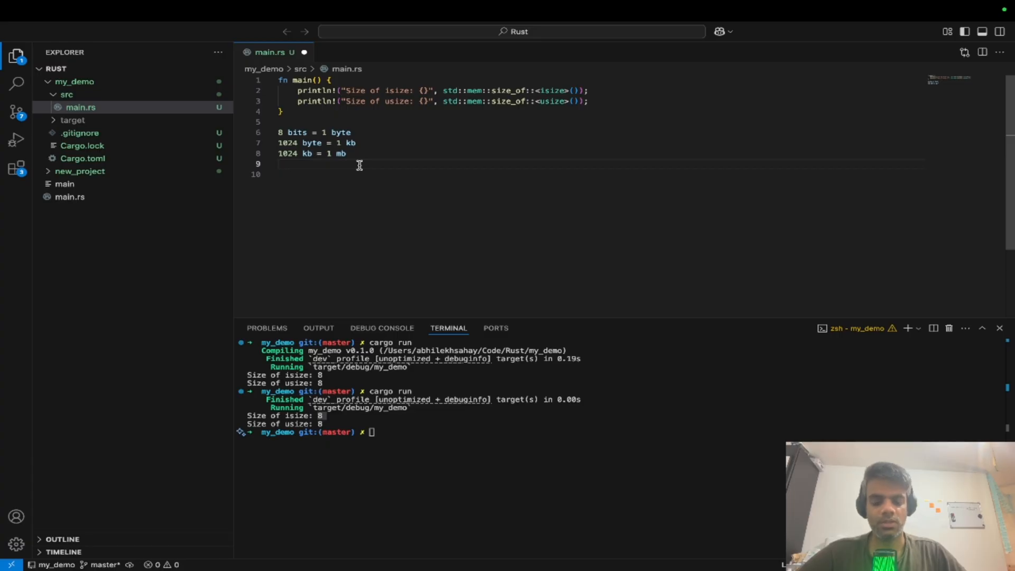
pyautogui.press('Enter')
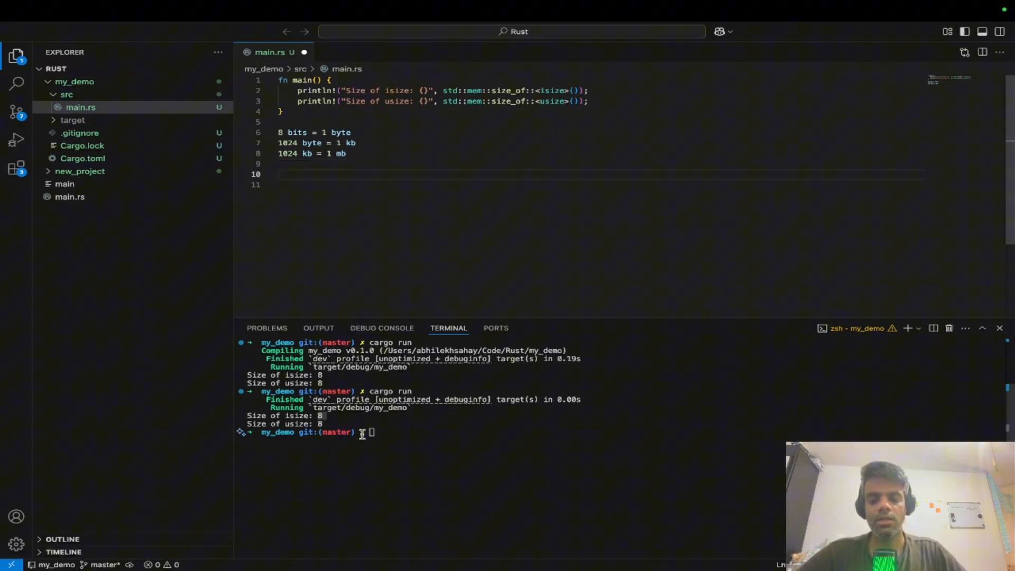
pyautogui.moveTo(349, 358)
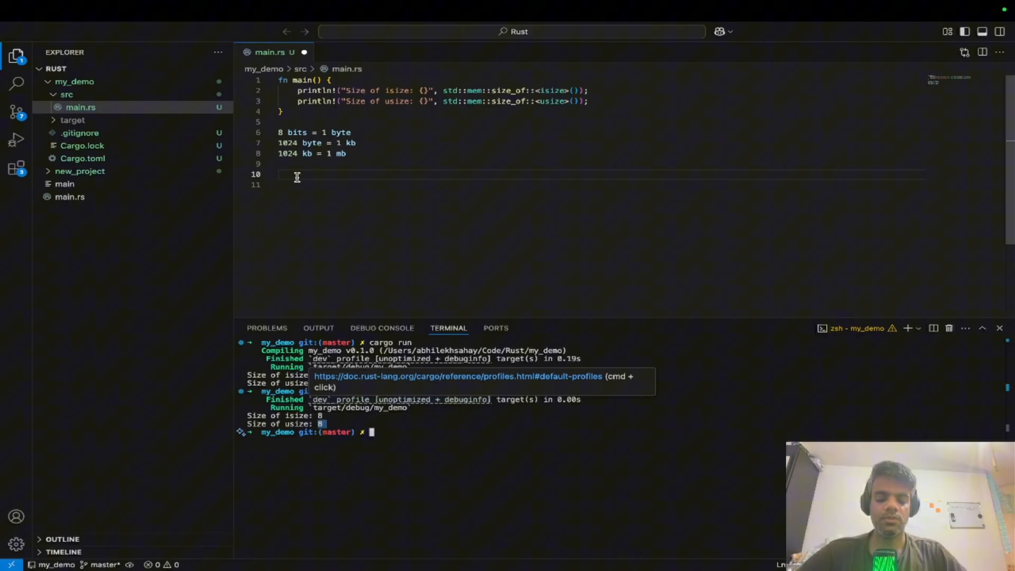
pyautogui.write('8 *')
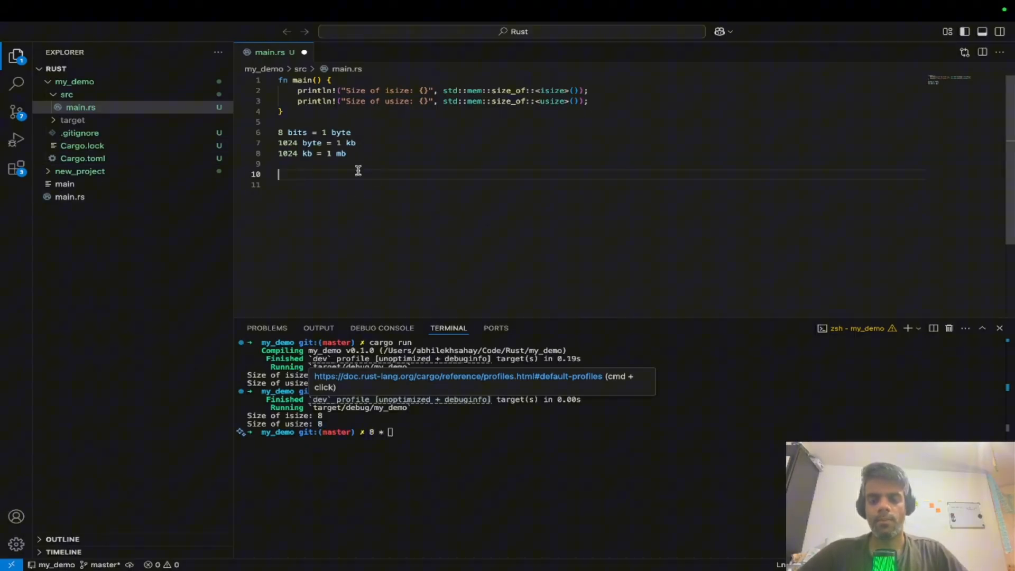
pyautogui.write('8 *')
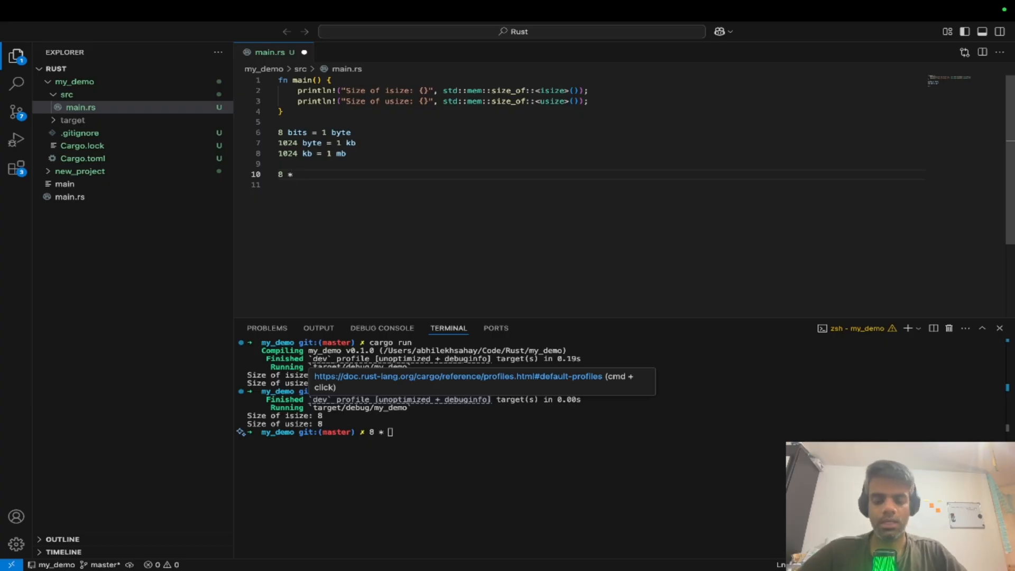
pyautogui.write('8')
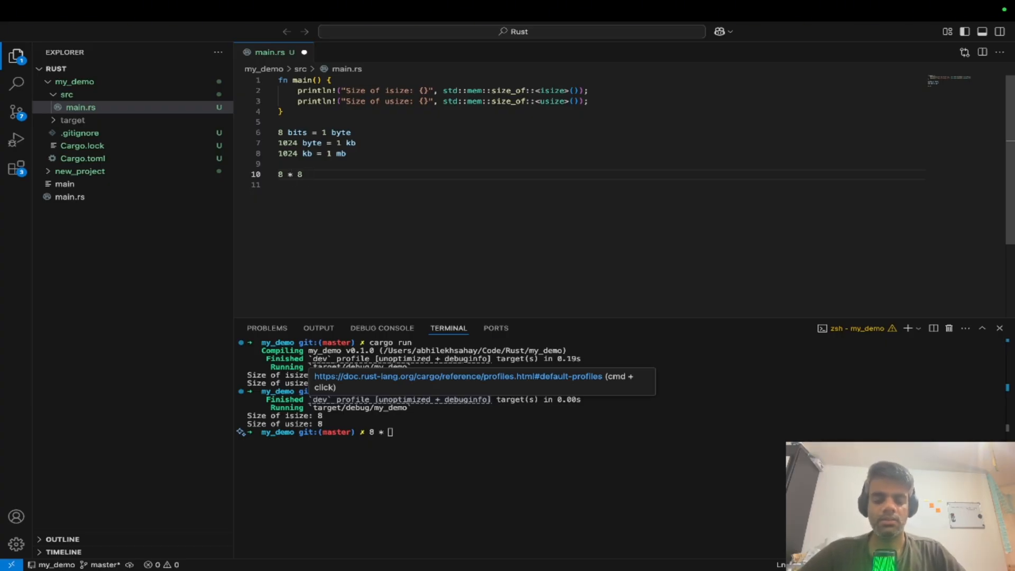
pyautogui.write('= 64')
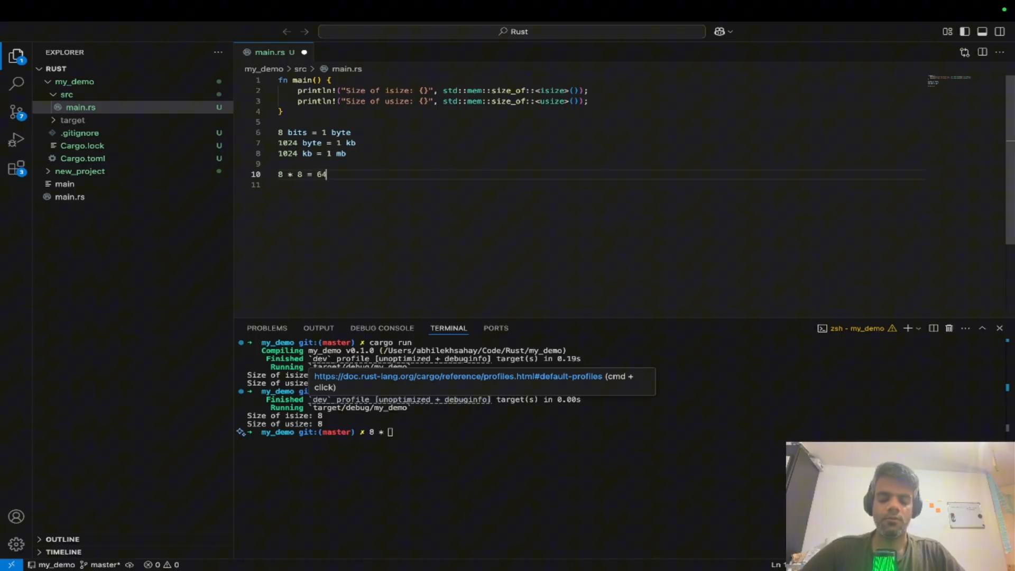
pyautogui.write('bits')
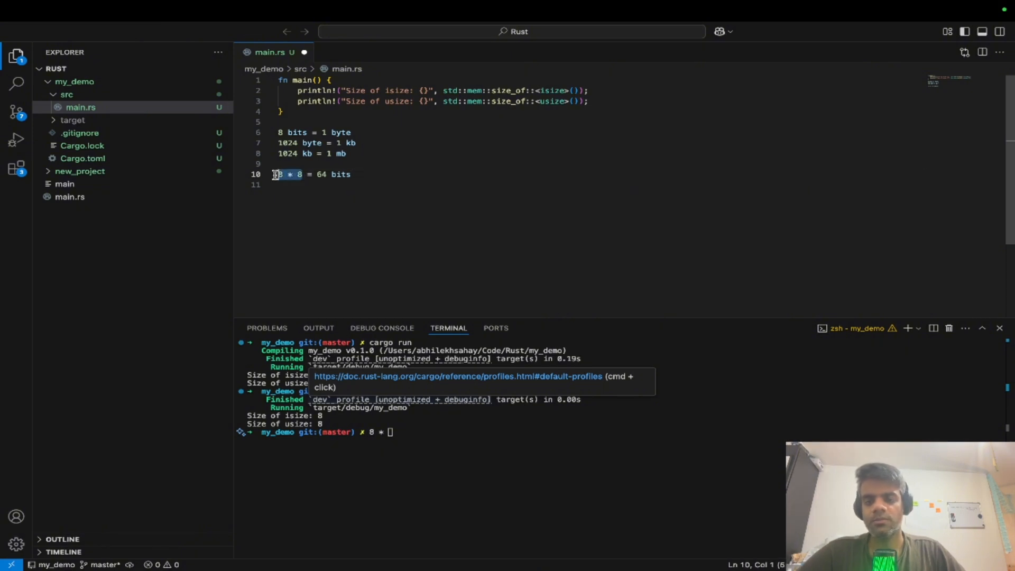
# Step: Delete all the bit and byte notes, leaving only fn main
pyautogui.tripleClick(314, 174)
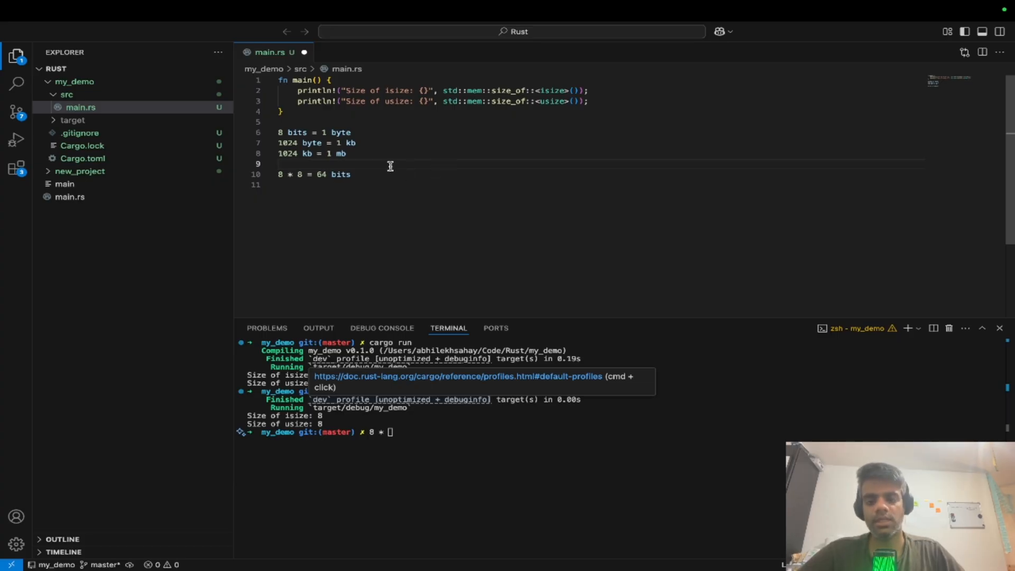
pyautogui.moveTo(278, 132); pyautogui.dragTo(351, 174)
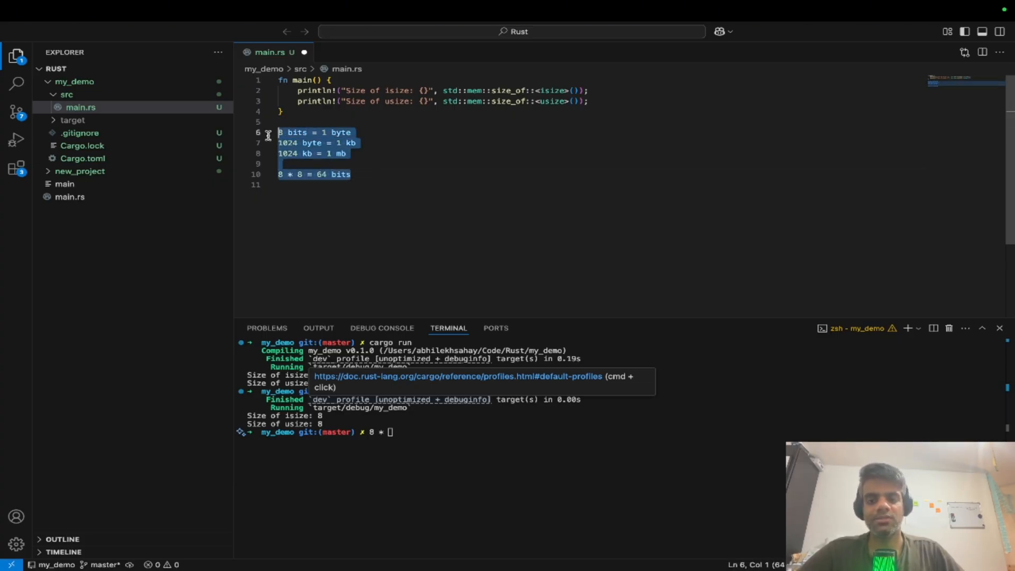
pyautogui.press('Delete')
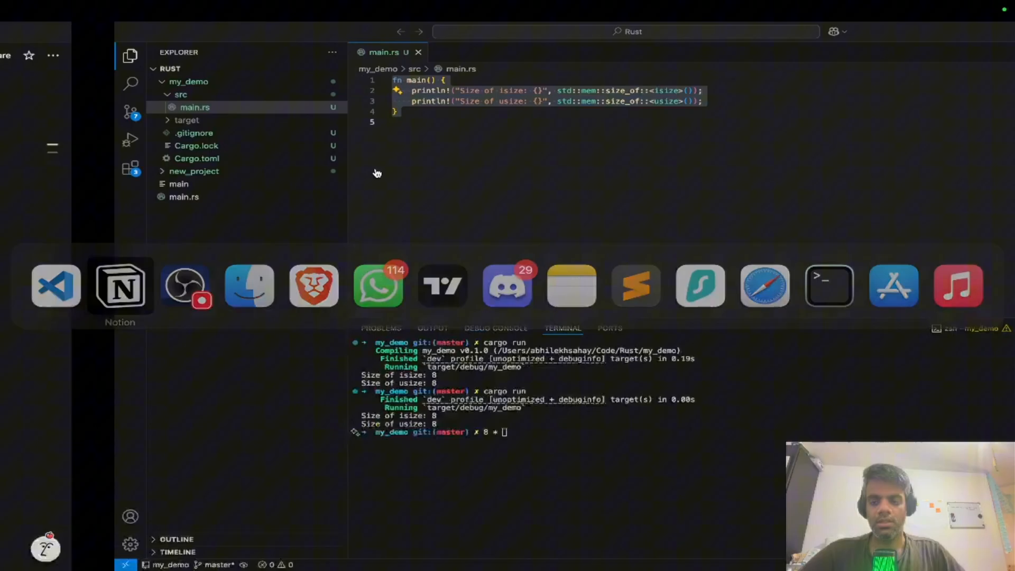
# Step: Scroll the Notion notes to the 'Using usize for indexing' example and its i32 counterpart
pyautogui.click(120, 286)
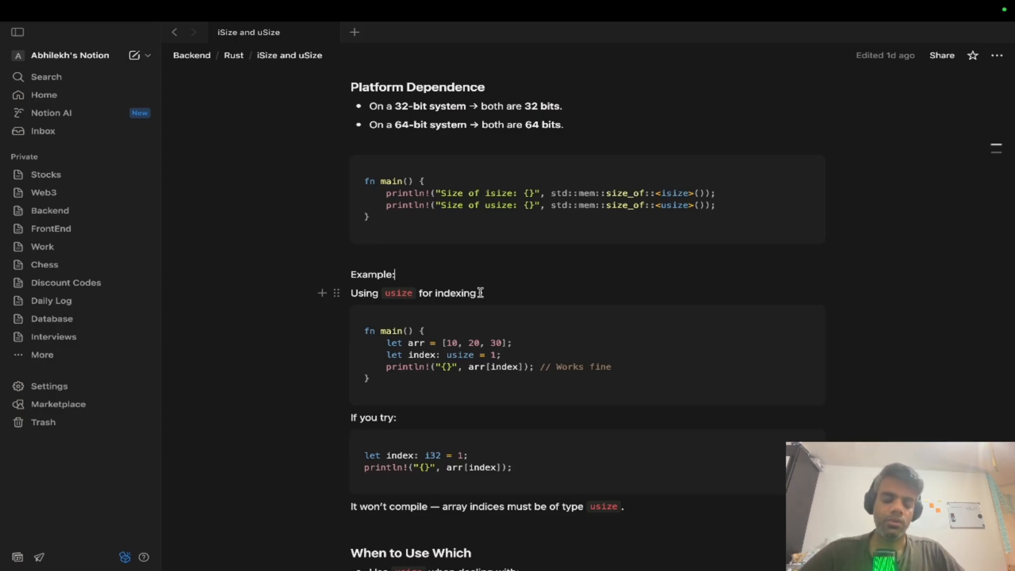
pyautogui.scroll(-3)
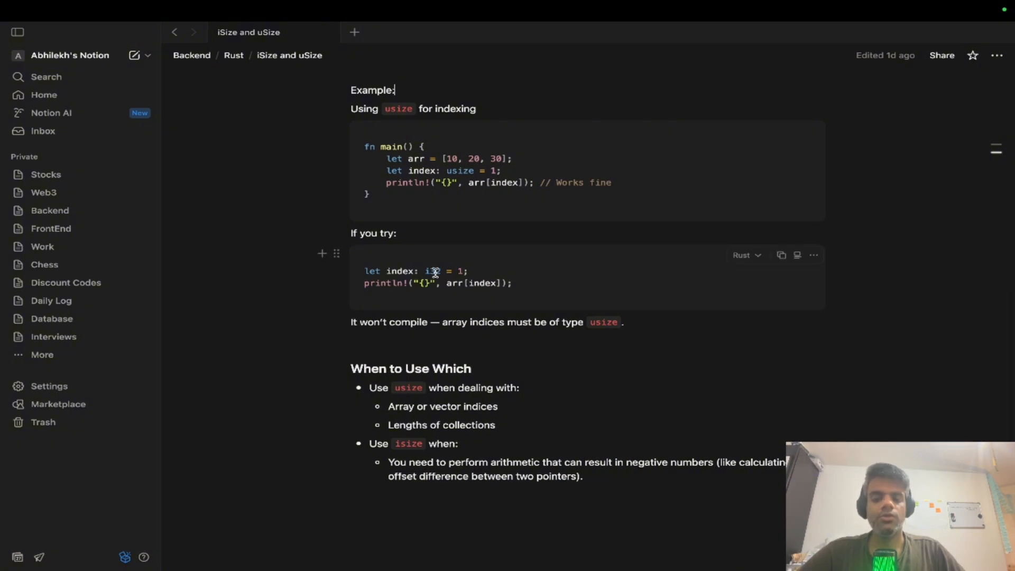
pyautogui.moveTo(364, 271); pyautogui.dragTo(445, 271)
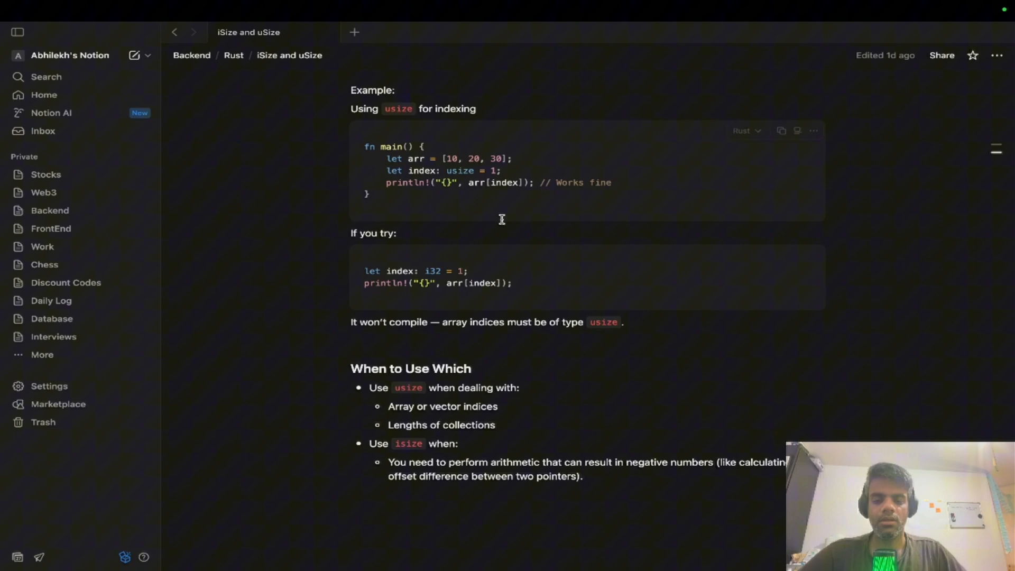
# Step: Change the array index type from i32 to usize and rerun cargo run, printing 20
pyautogui.moveTo(364, 271); pyautogui.dragTo(511, 283)
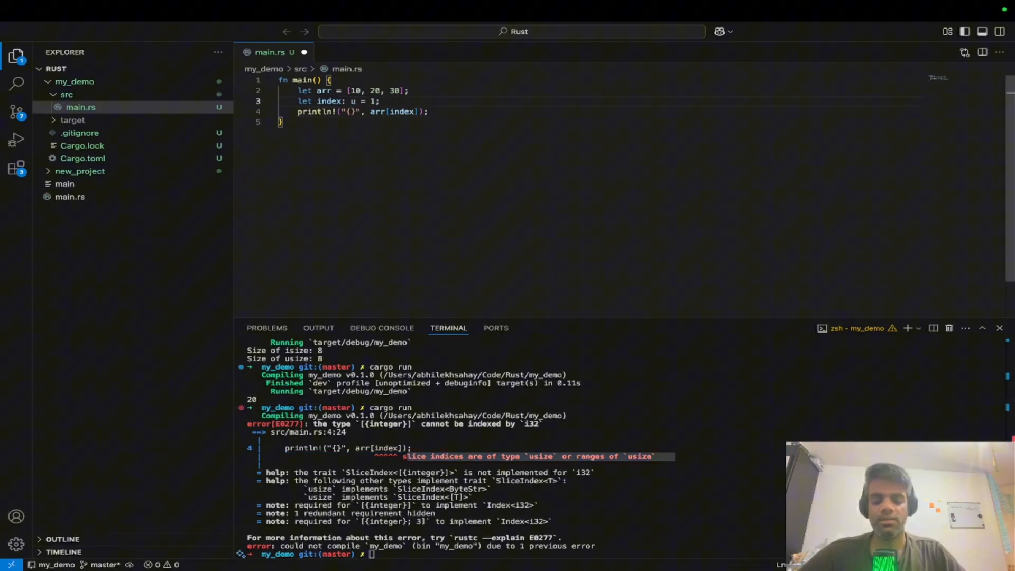
pyautogui.write('size')
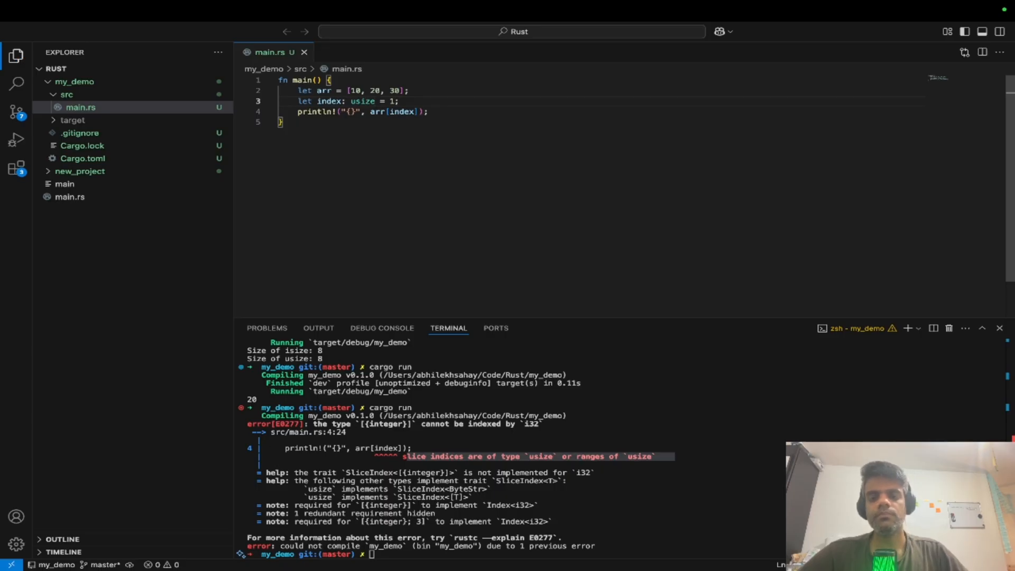
pyautogui.write('cargo run')
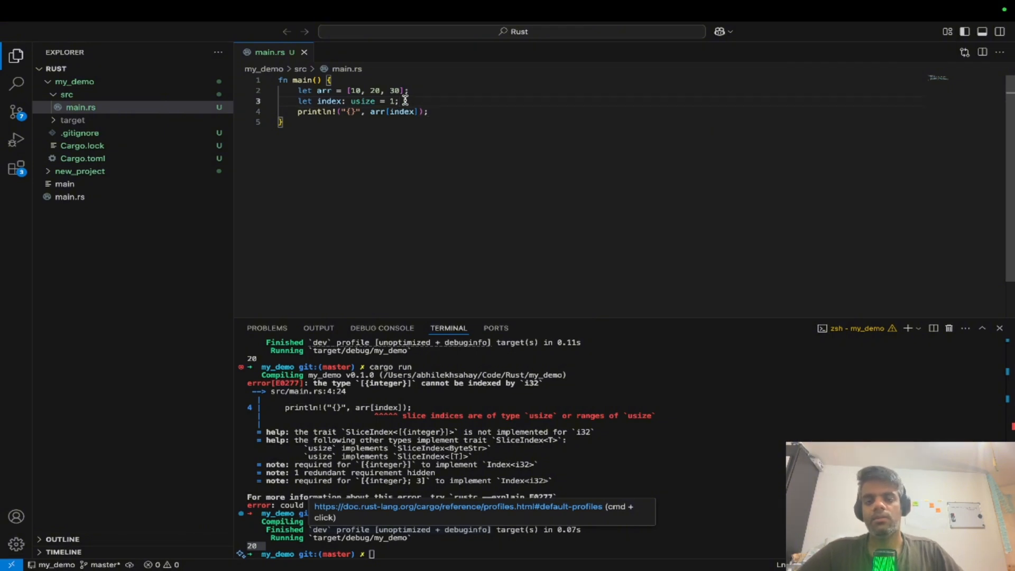
pyautogui.doubleClick(362, 101)
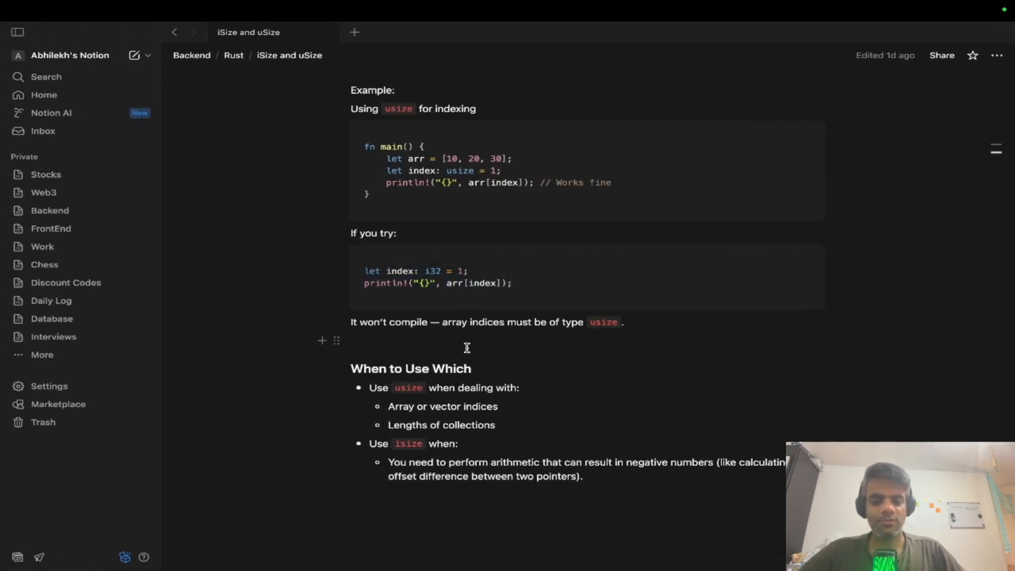
pyautogui.scroll(-3)
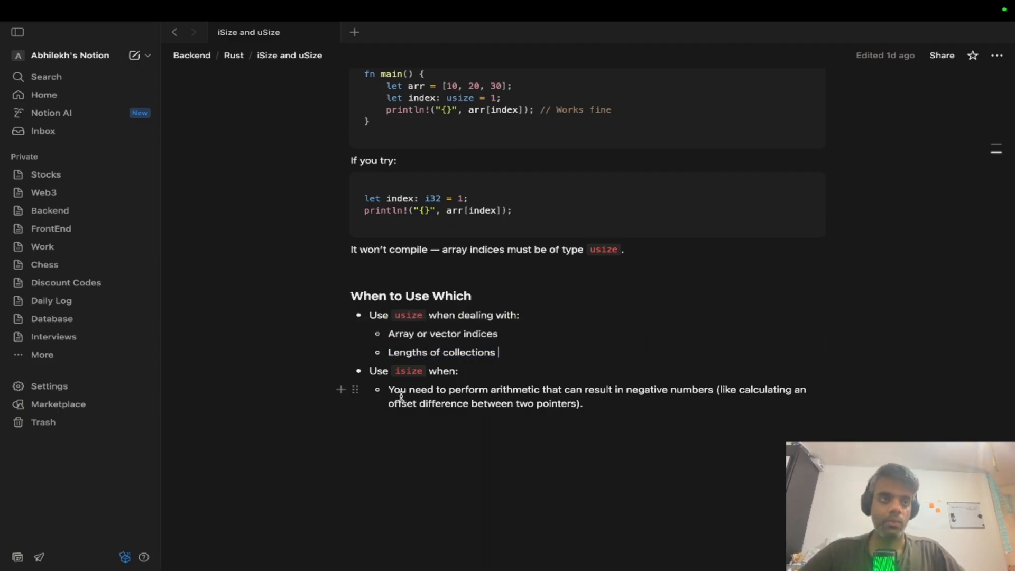
pyautogui.doubleClick(403, 389)
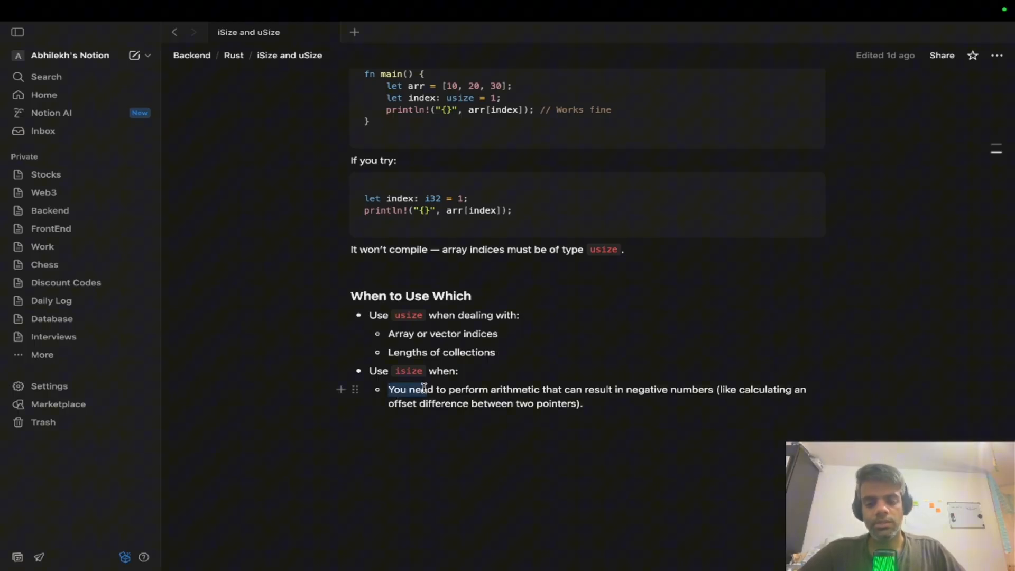
pyautogui.moveTo(424, 389); pyautogui.dragTo(602, 389)
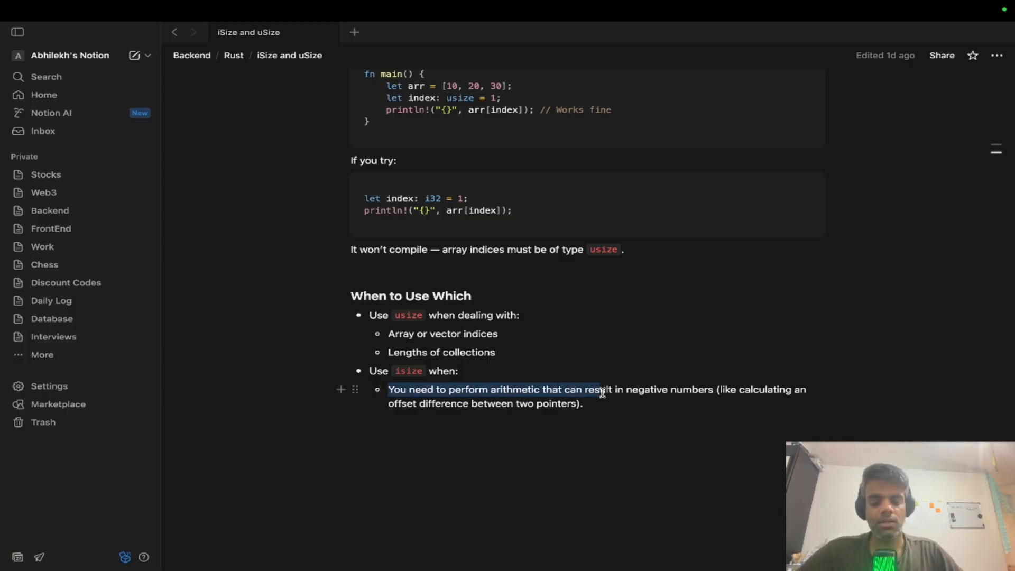
pyautogui.click(613, 406)
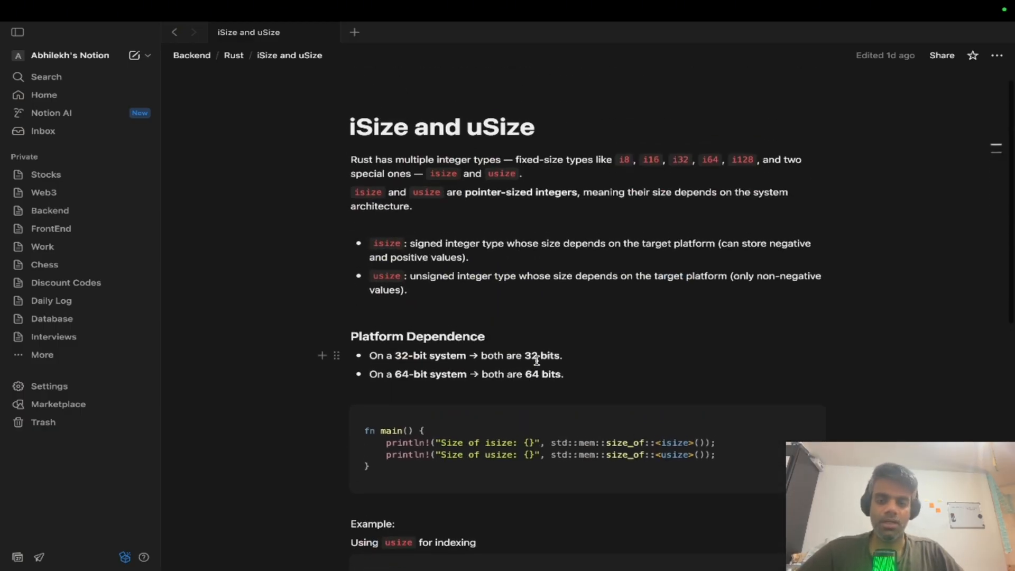
pyautogui.scroll(-3)
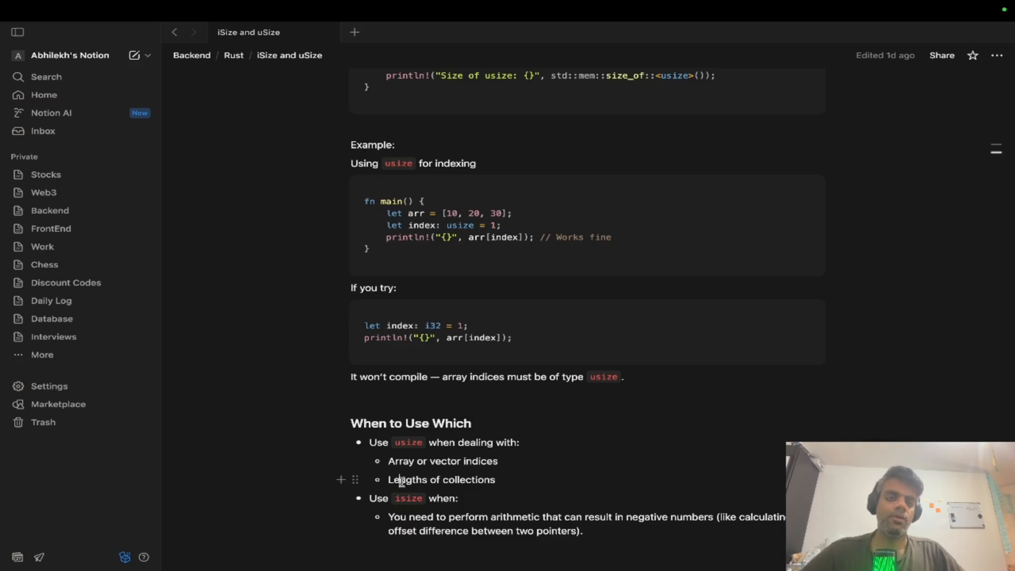
pyautogui.doubleClick(408, 442)
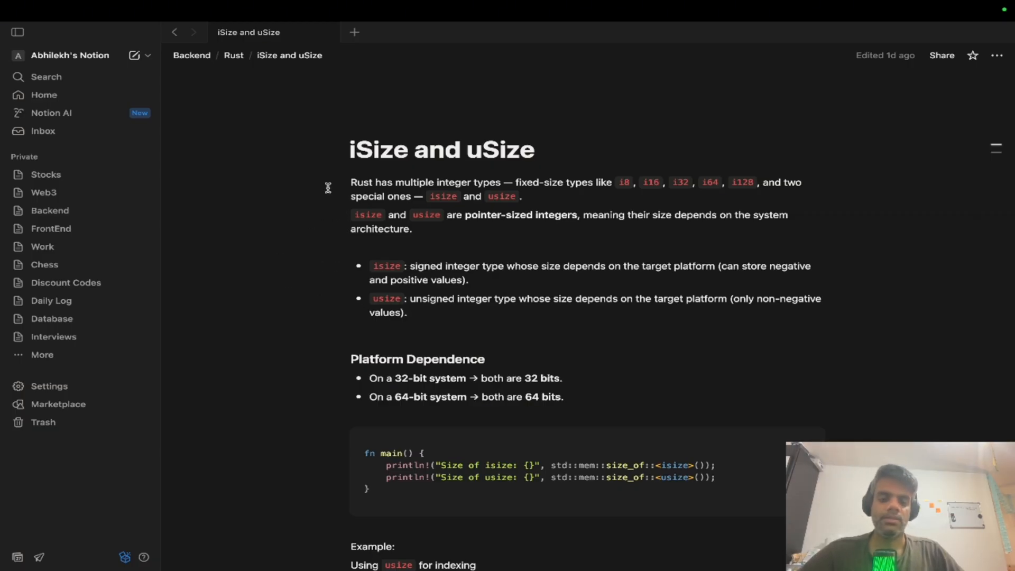
pyautogui.moveTo(264, 105)
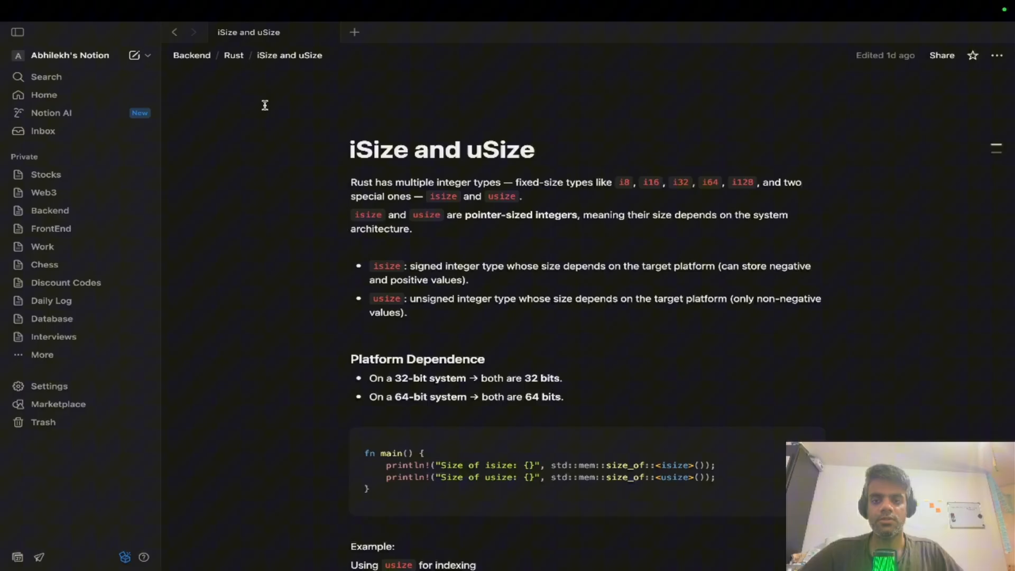
pyautogui.moveTo(233, 55)
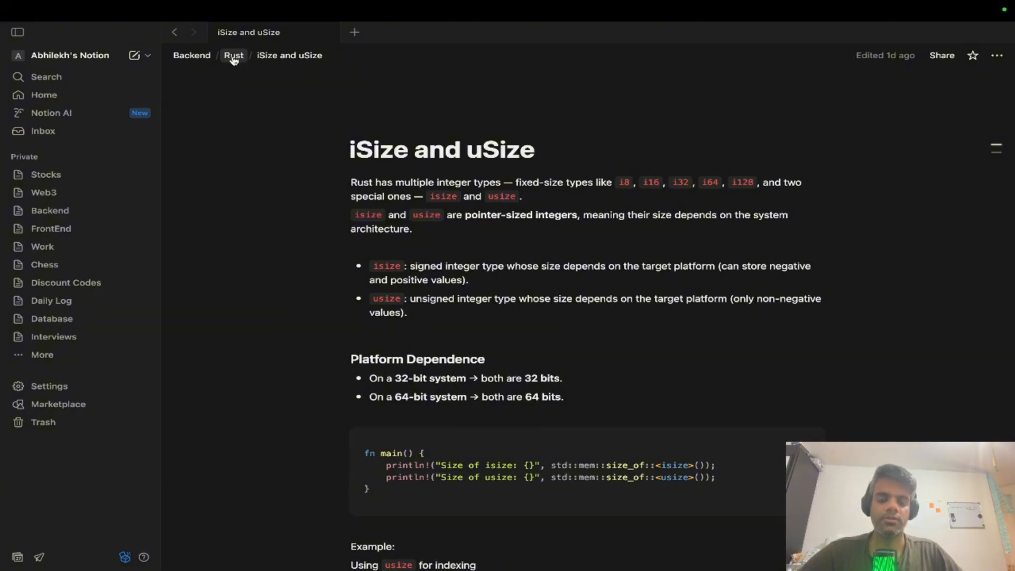